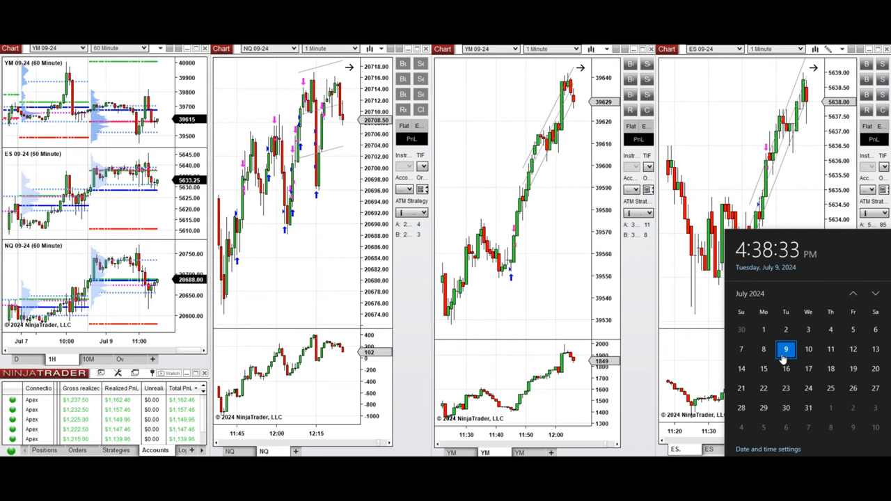
Close the taskbar calendar flyout covering the ES chart
left_click(785, 349)
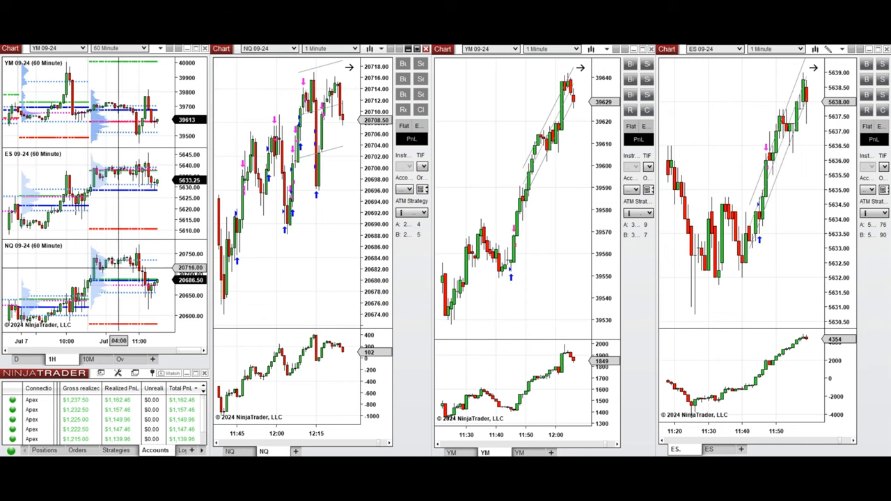
left_click(88, 358)
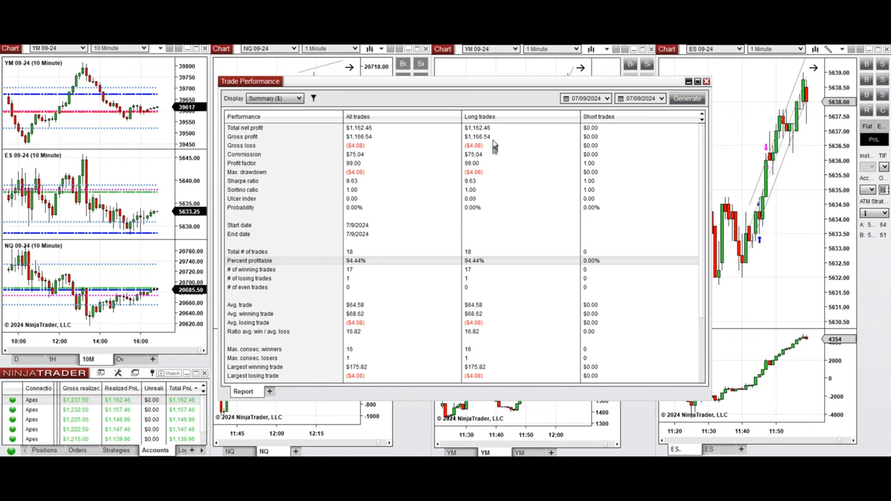
mouse_move(369, 370)
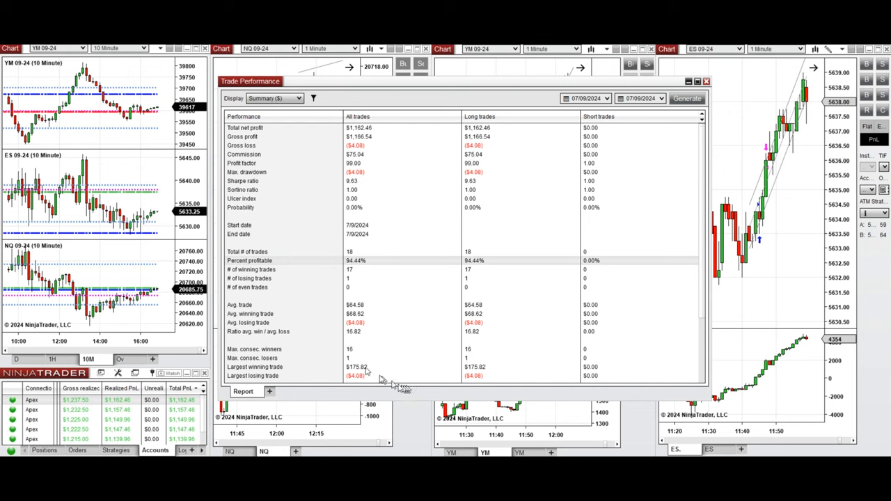